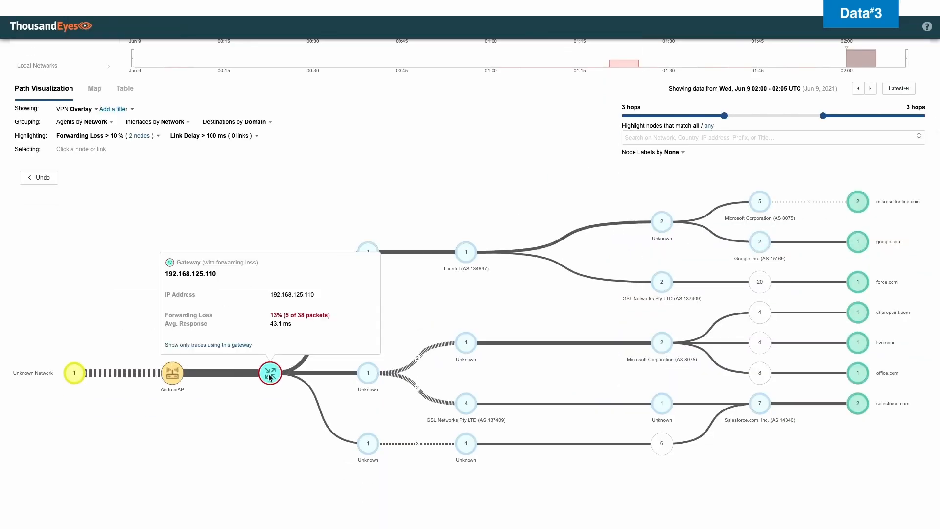
{"action": "mouse_move", "coordinate": [292, 334]}
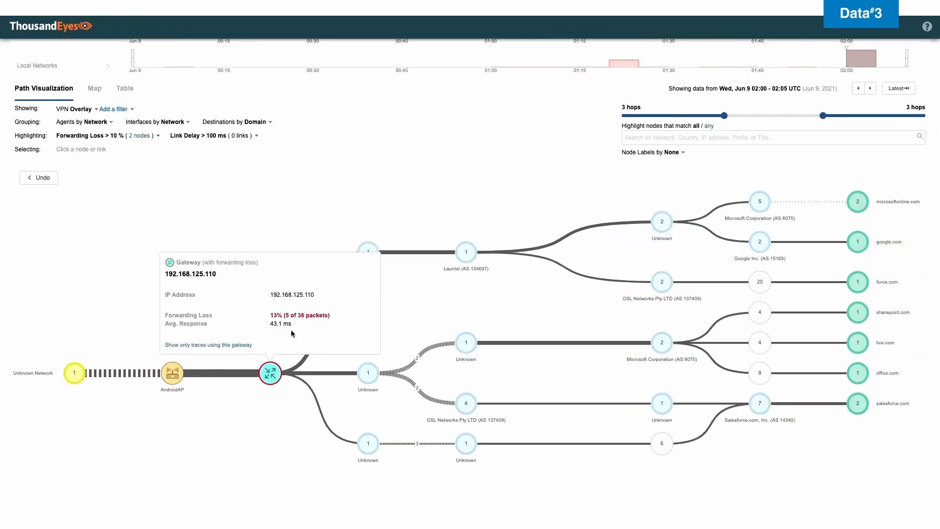
{"action": "mouse_move", "coordinate": [307, 319]}
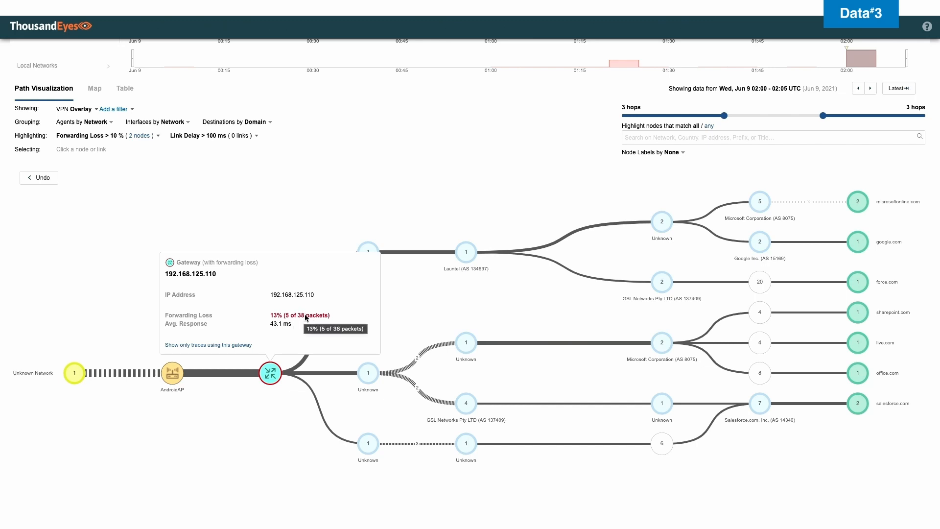
{"action": "mouse_move", "coordinate": [310, 319]}
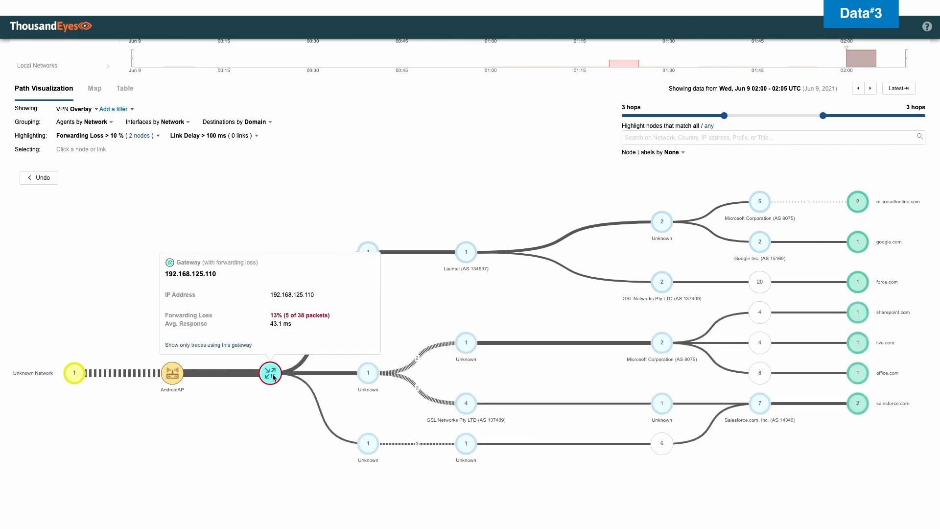
{"action": "mouse_move", "coordinate": [324, 308]}
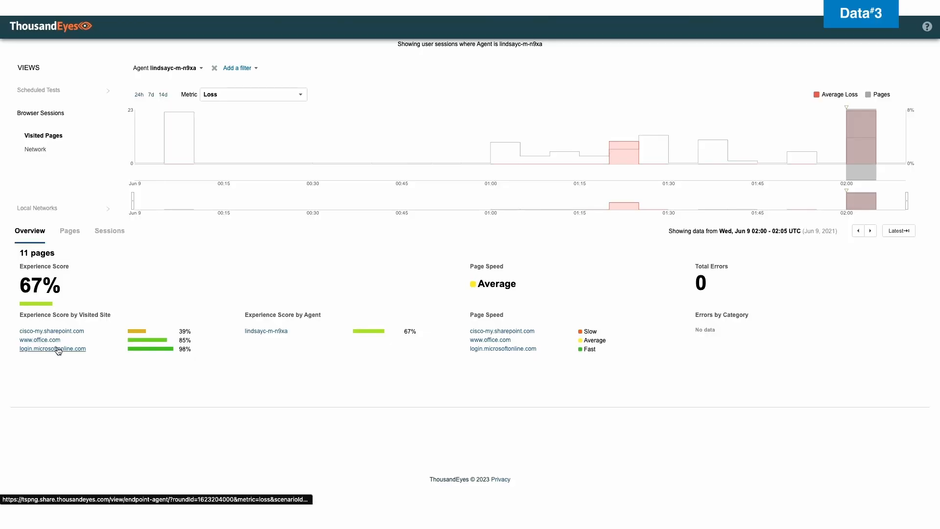
{"action": "mouse_move", "coordinate": [54, 339]}
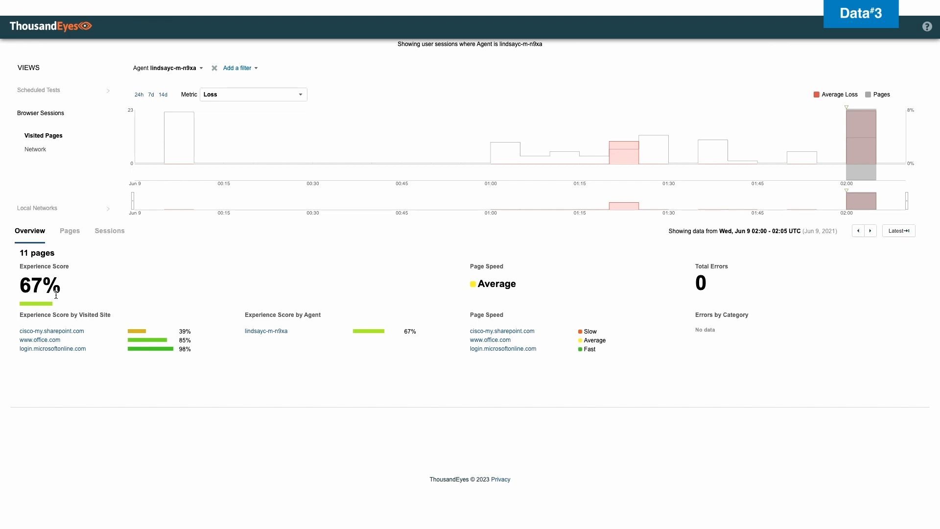
{"action": "mouse_move", "coordinate": [360, 290]}
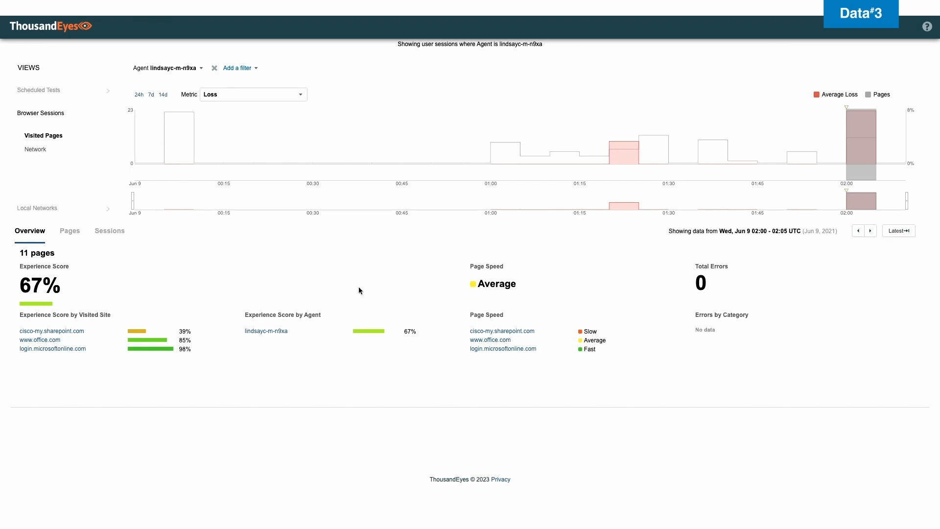
{"action": "mouse_move", "coordinate": [522, 278]}
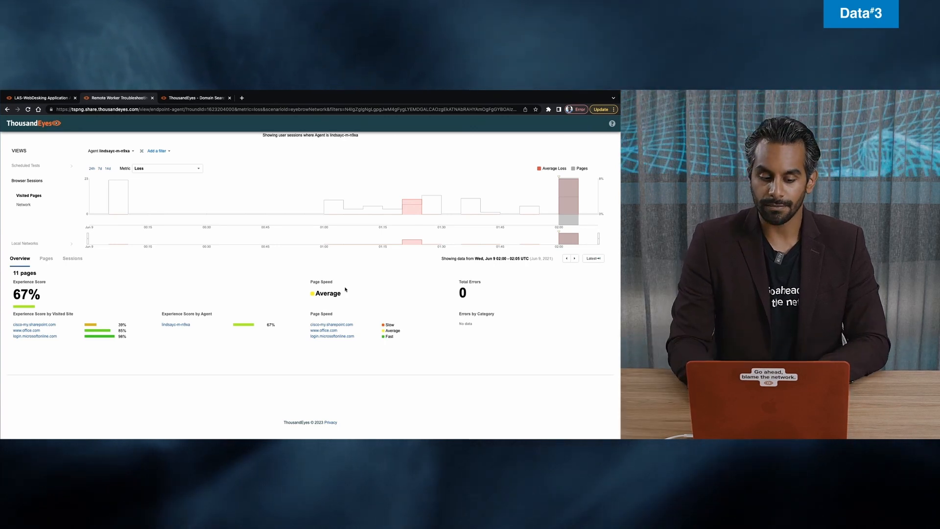
{"action": "mouse_move", "coordinate": [42, 324]}
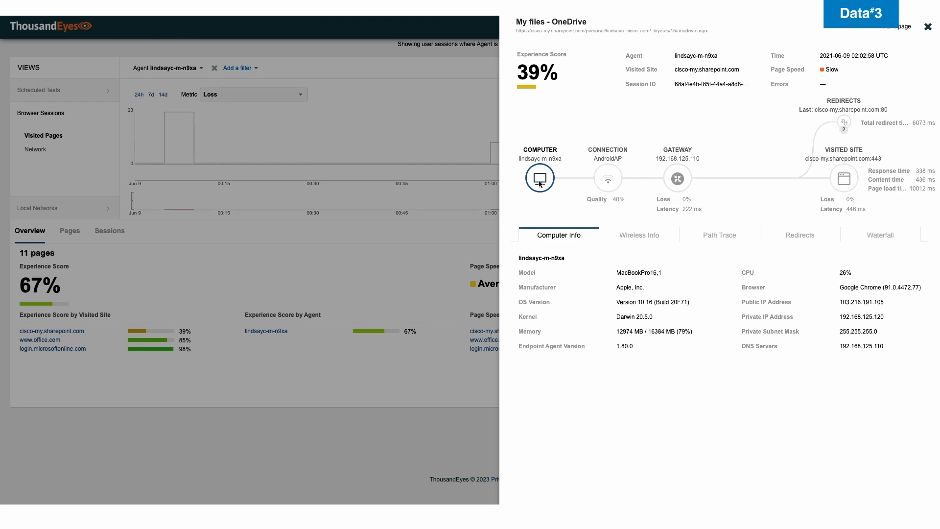
{"action": "mouse_move", "coordinate": [547, 165]}
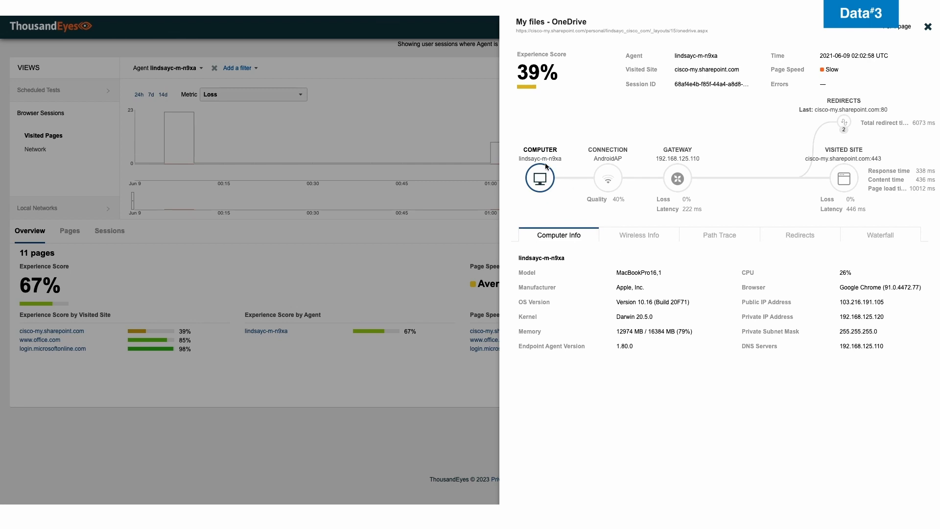
{"action": "mouse_move", "coordinate": [617, 192]}
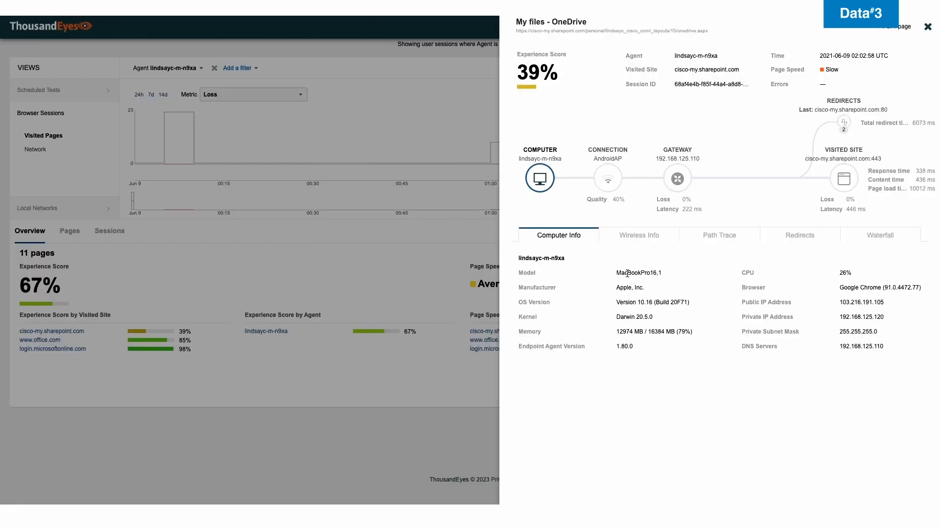
{"action": "mouse_move", "coordinate": [703, 303]}
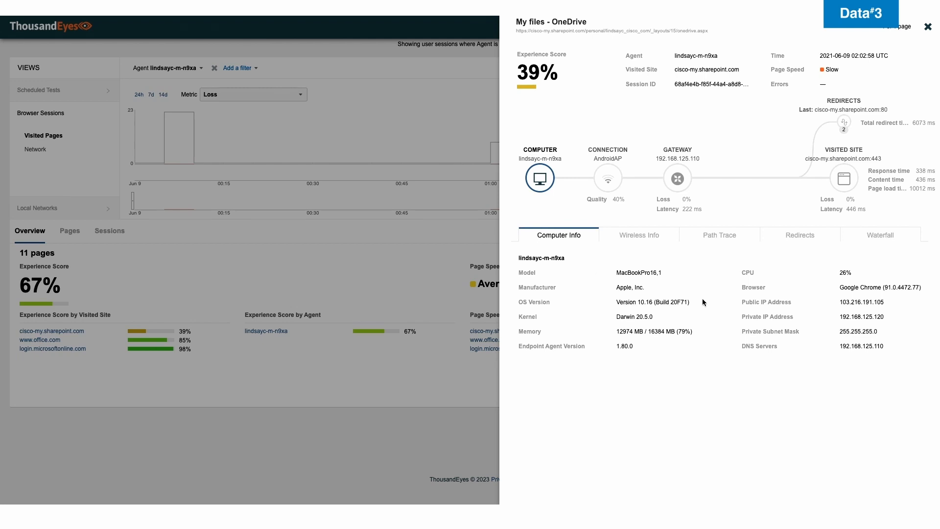
{"action": "mouse_move", "coordinate": [619, 331]}
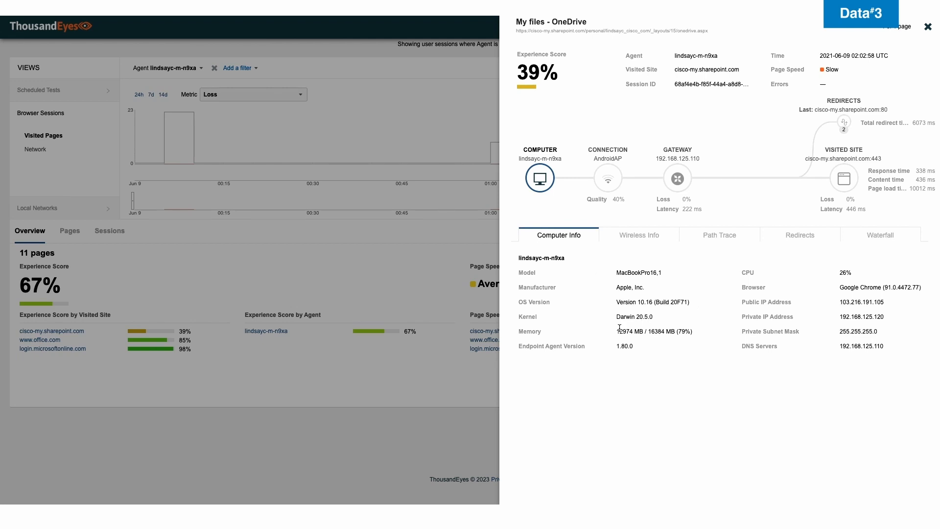
{"action": "mouse_move", "coordinate": [637, 298]}
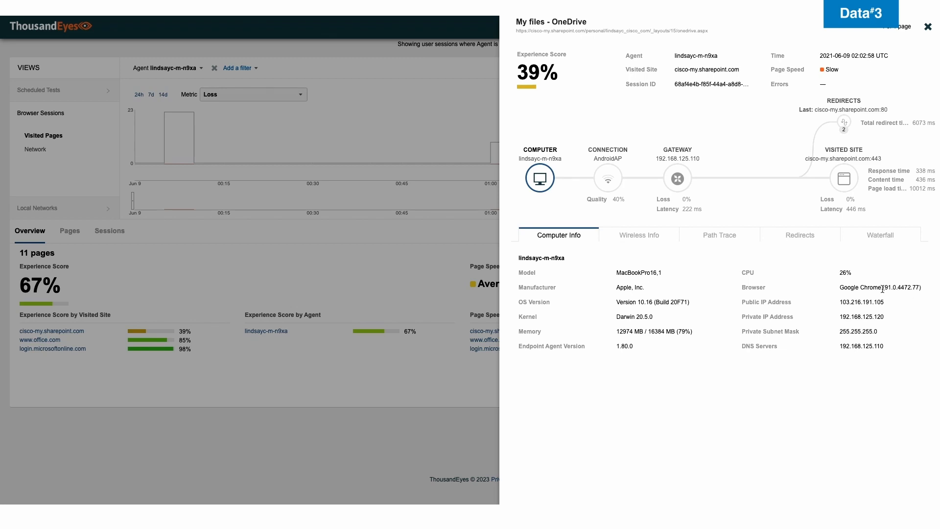
{"action": "mouse_move", "coordinate": [849, 272]}
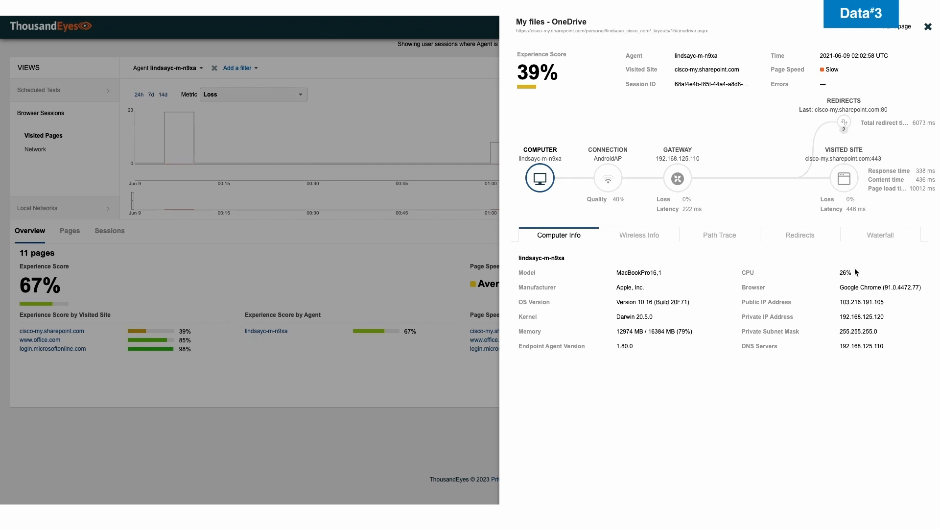
{"action": "mouse_move", "coordinate": [853, 272]}
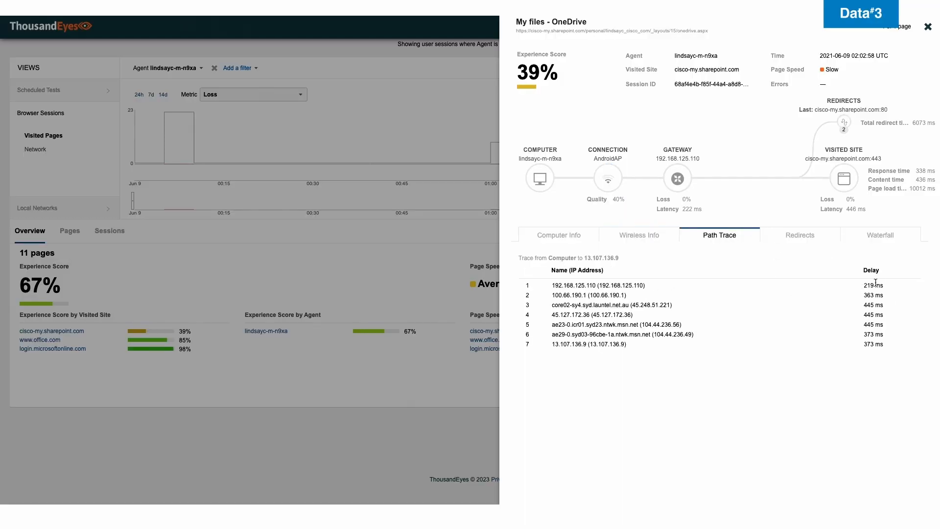
{"action": "mouse_move", "coordinate": [849, 258]}
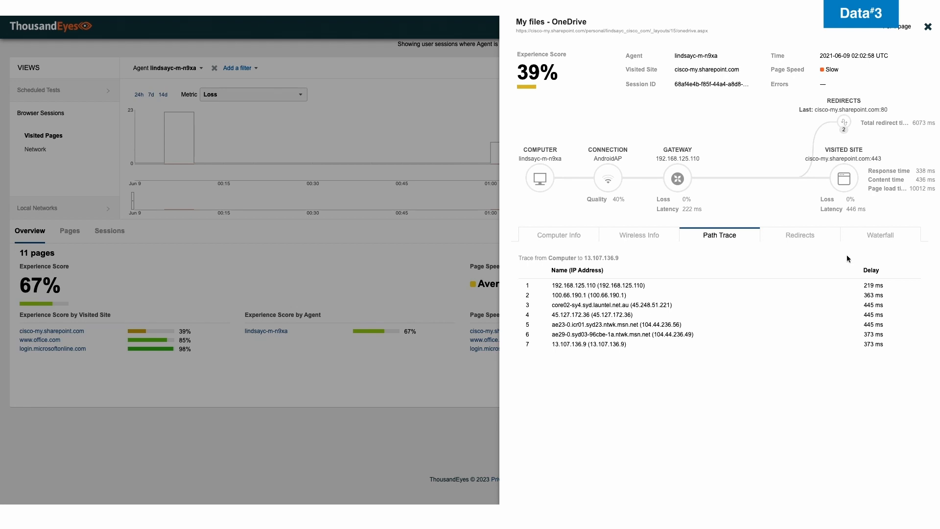
- Show the session's redirects: two redirect URLs taking 1908 ms and 4165 ms
{"action": "left_click", "coordinate": [800, 235]}
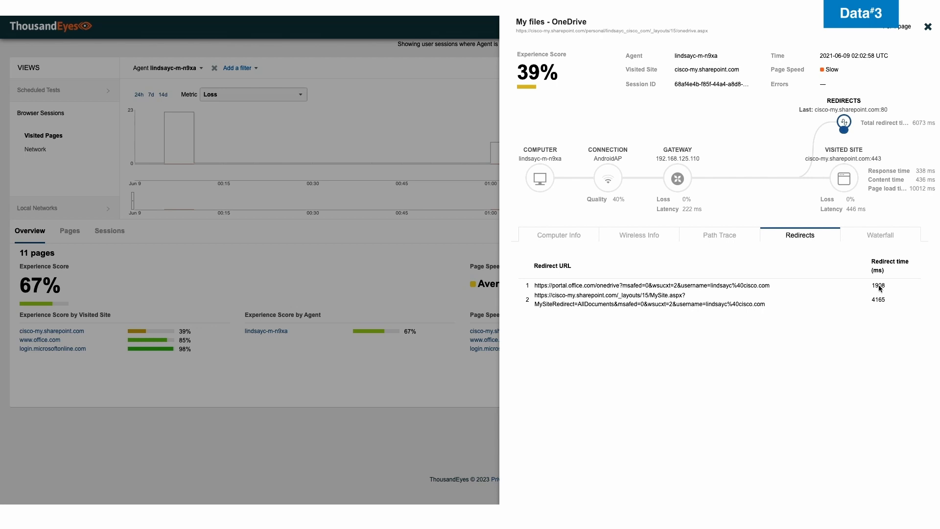
{"action": "mouse_move", "coordinate": [899, 236]}
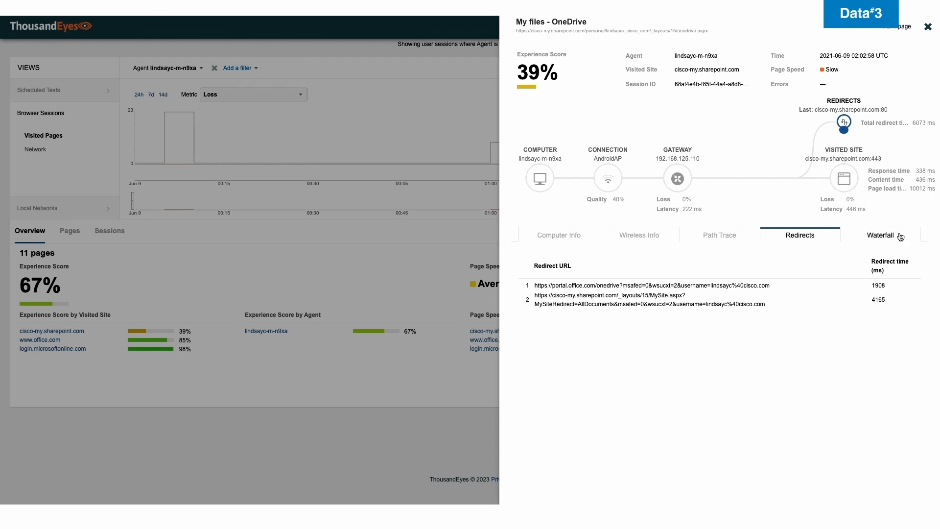
- Show the session waterfall listing page objects with response codes, domains, sizes and load times
{"action": "left_click", "coordinate": [880, 236]}
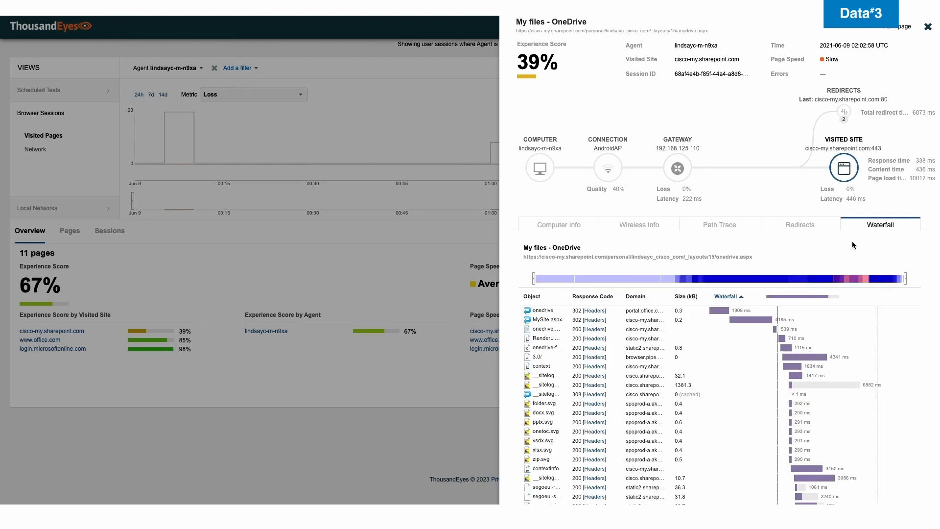